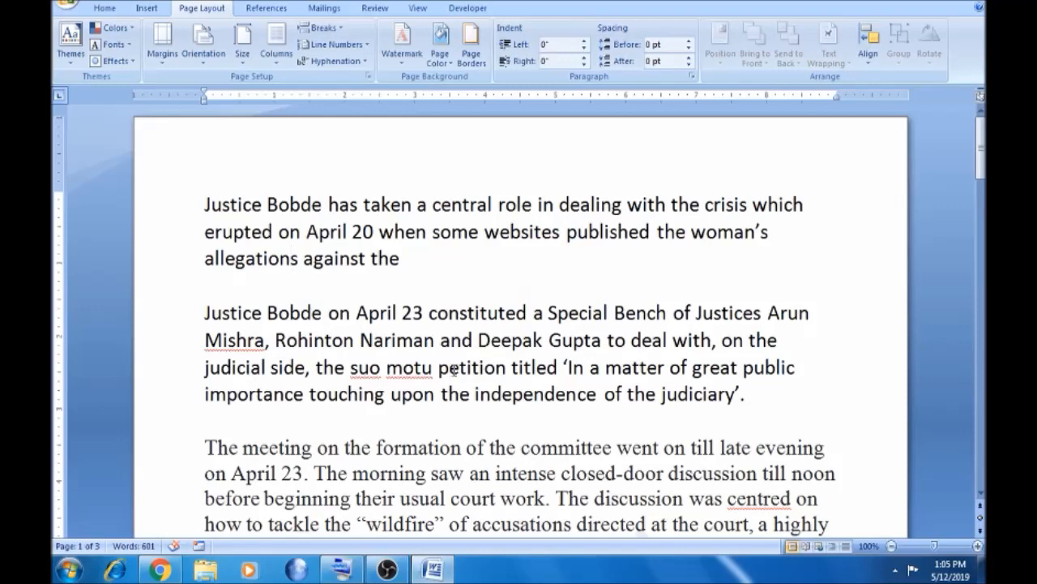
Place the cursor in the article and apply Narrow half-inch margins
click(448, 367)
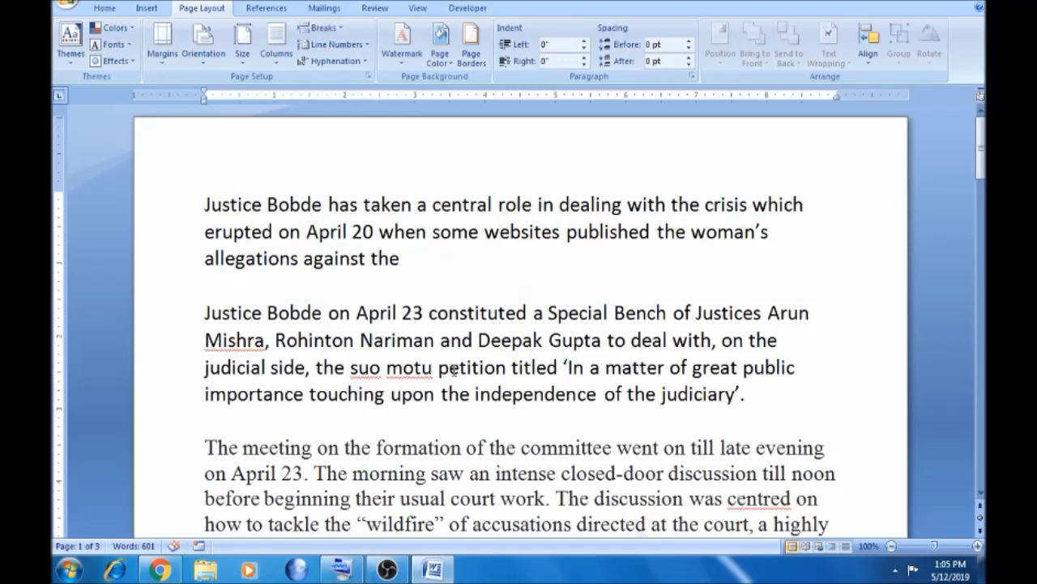
click(446, 367)
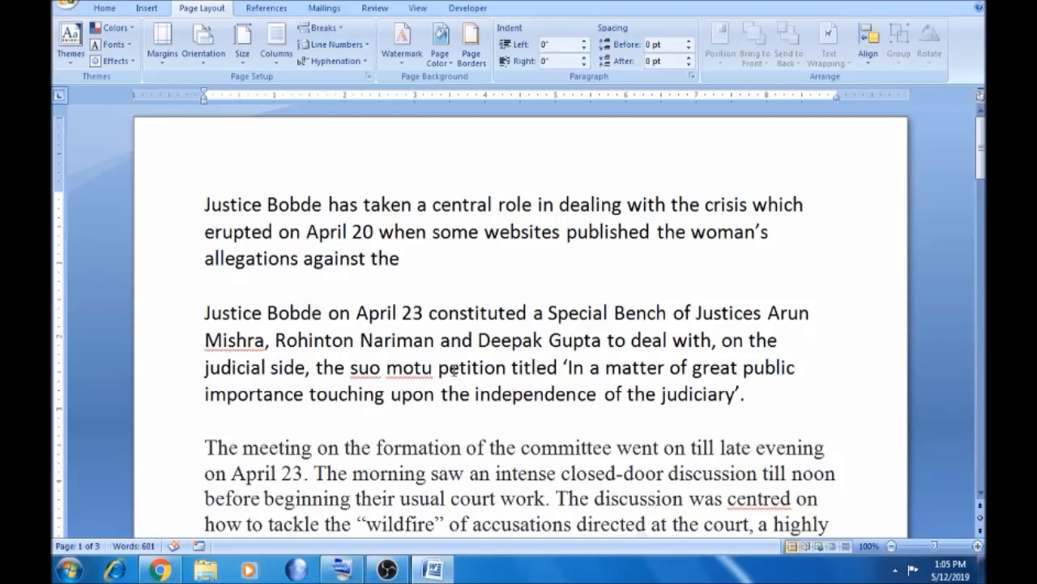
click(445, 367)
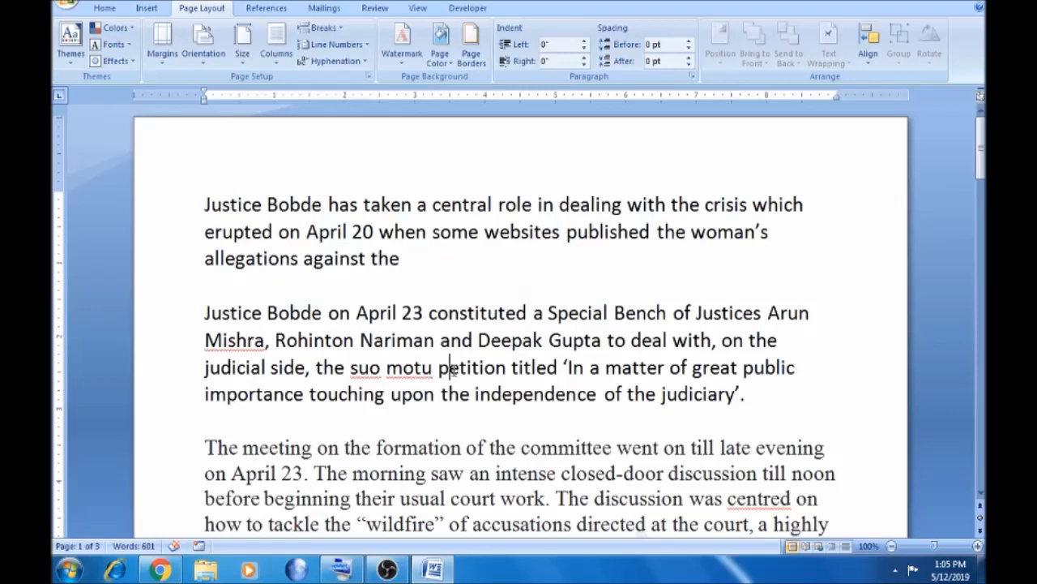
mouse_move(420, 166)
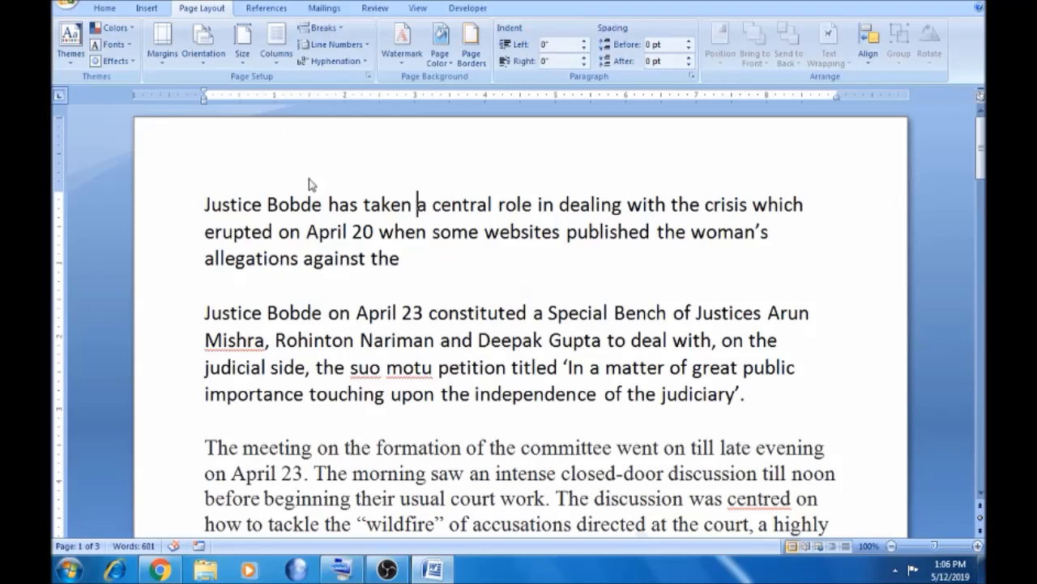
mouse_move(217, 155)
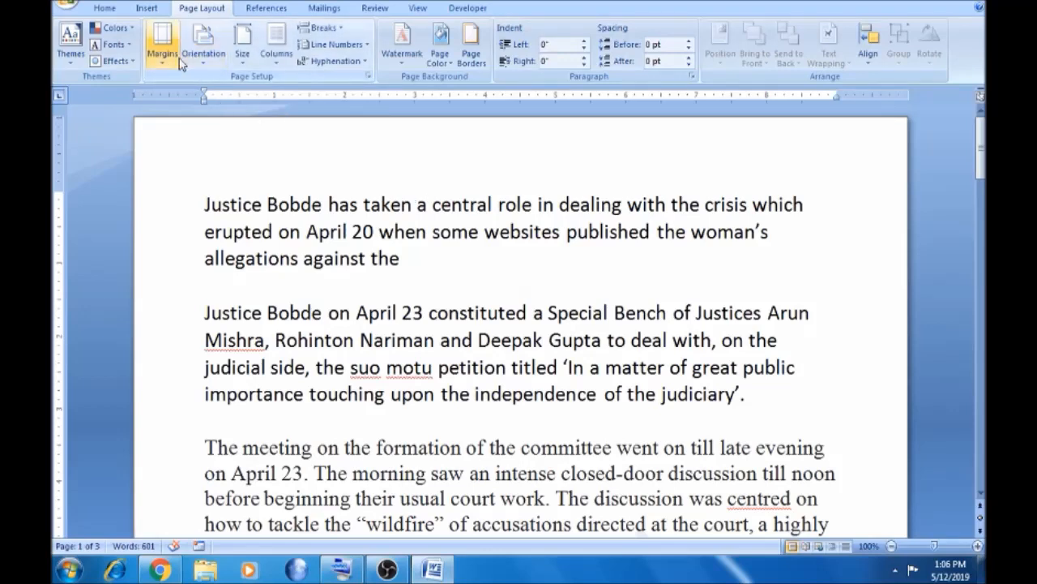
mouse_move(161, 40)
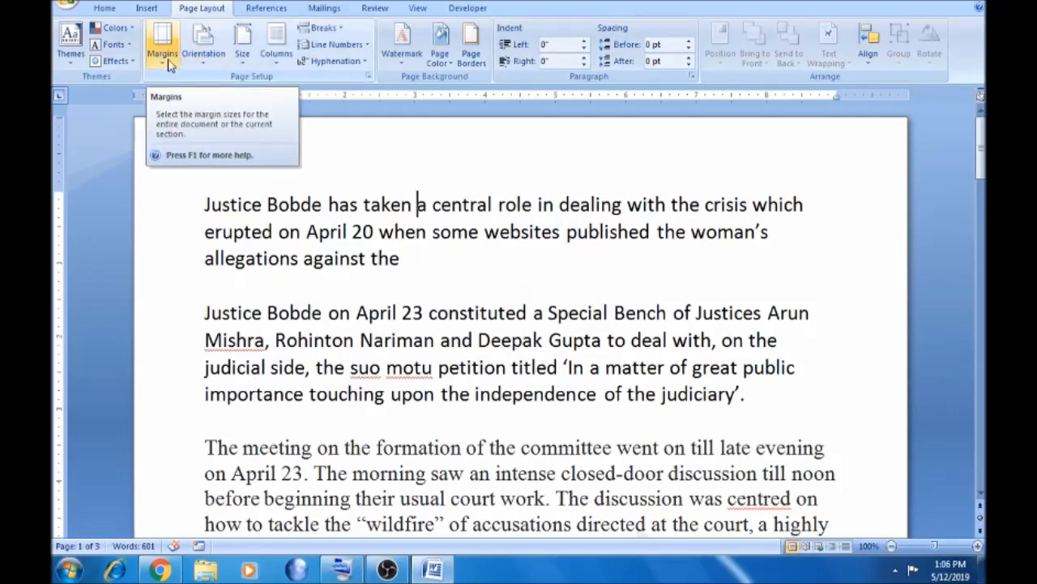
click(161, 43)
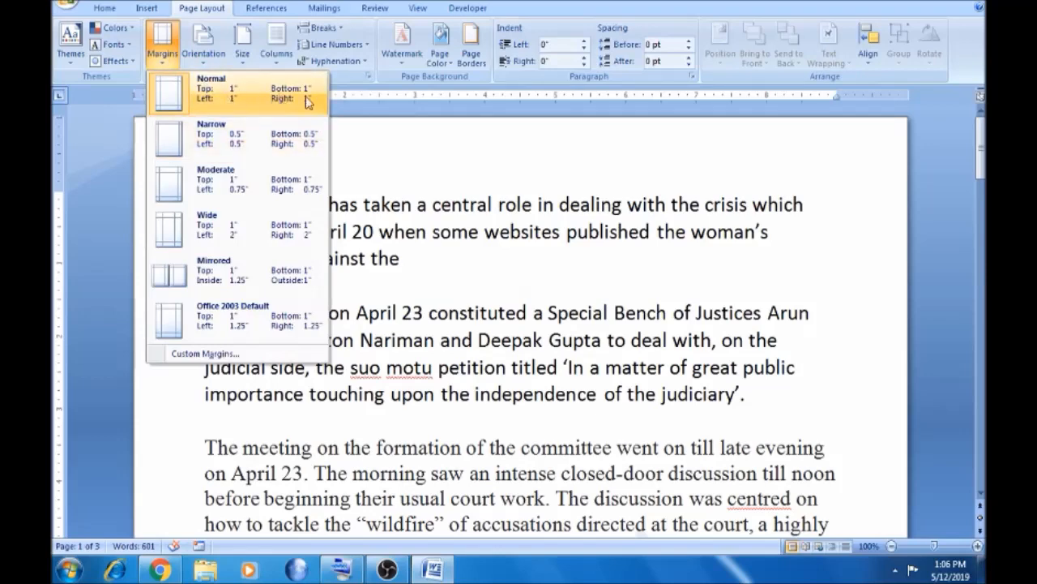
mouse_move(280, 142)
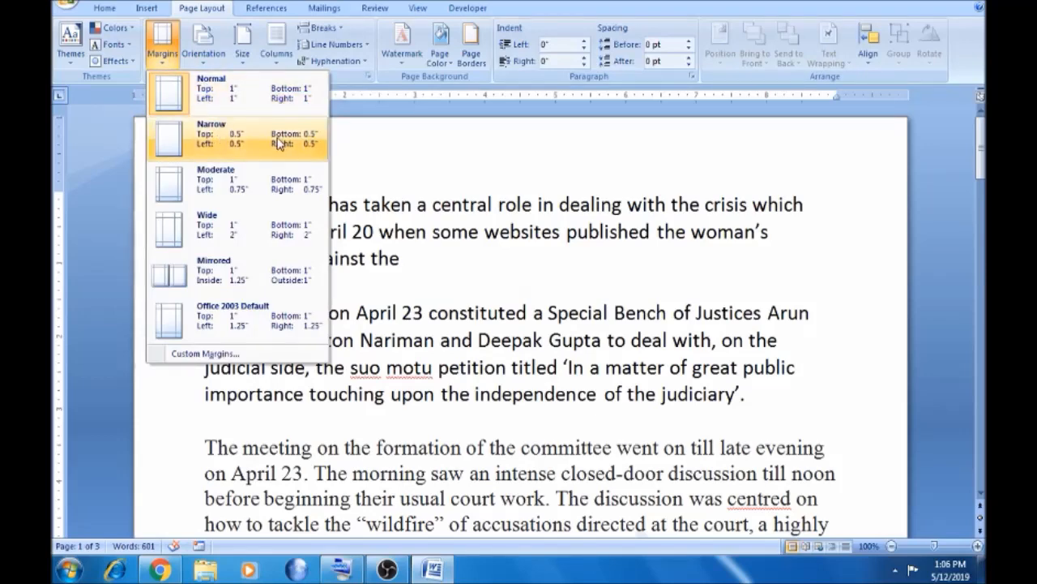
click(211, 136)
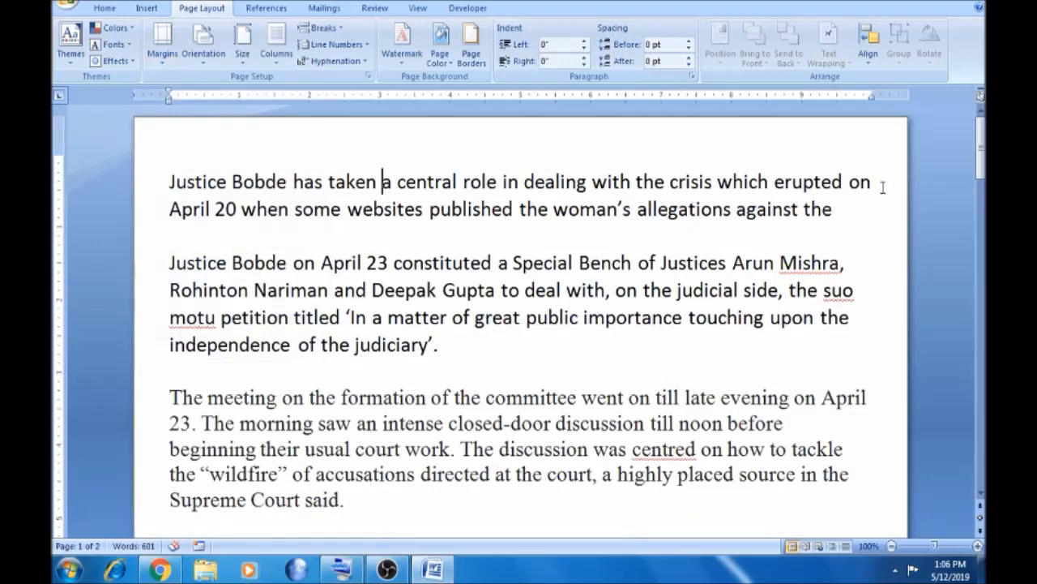
mouse_move(885, 188)
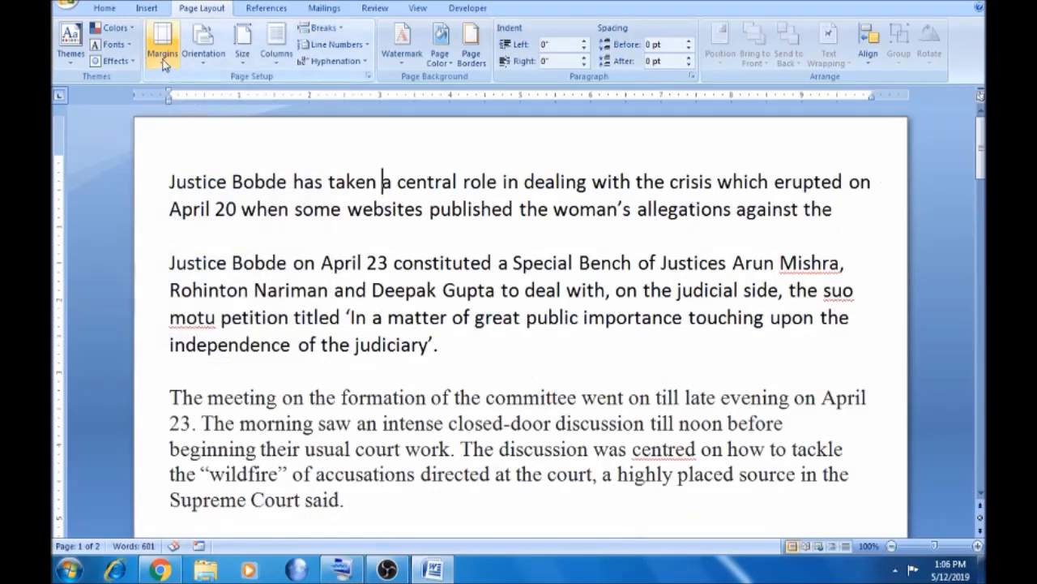
click(161, 41)
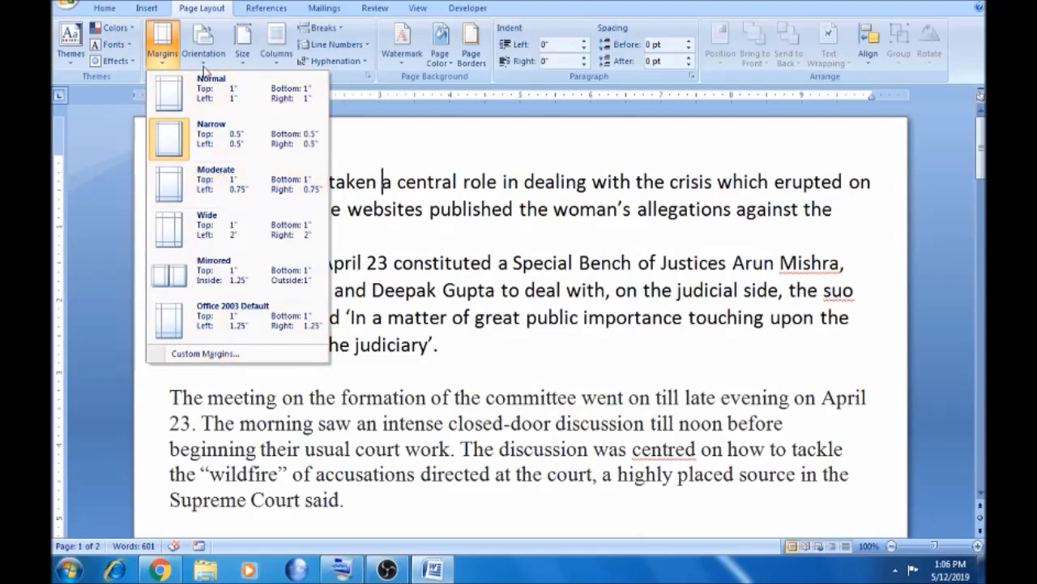
Briefly try landscape orientation, return to portrait, and browse the paper size list
click(203, 40)
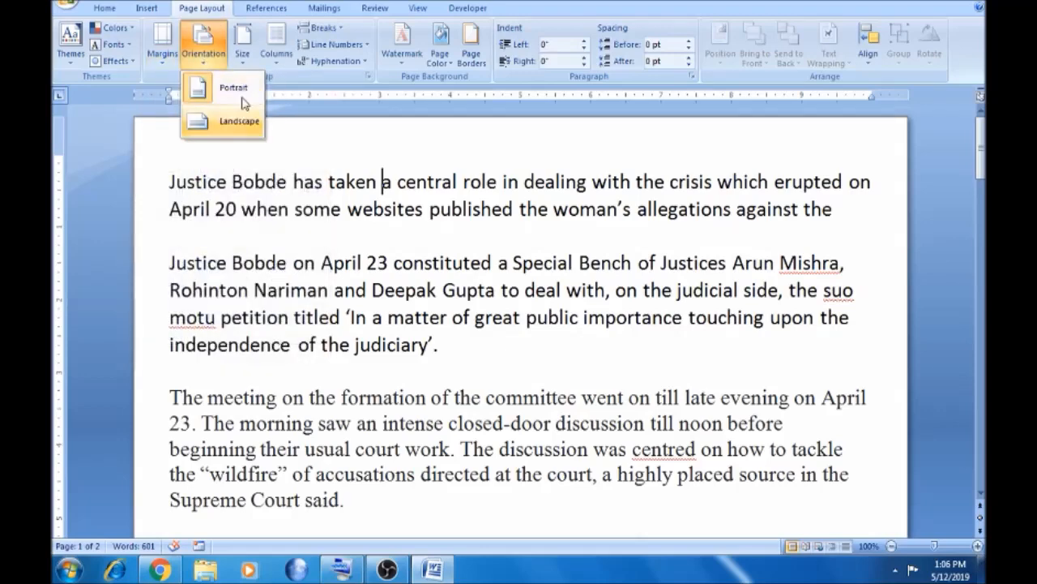
click(240, 121)
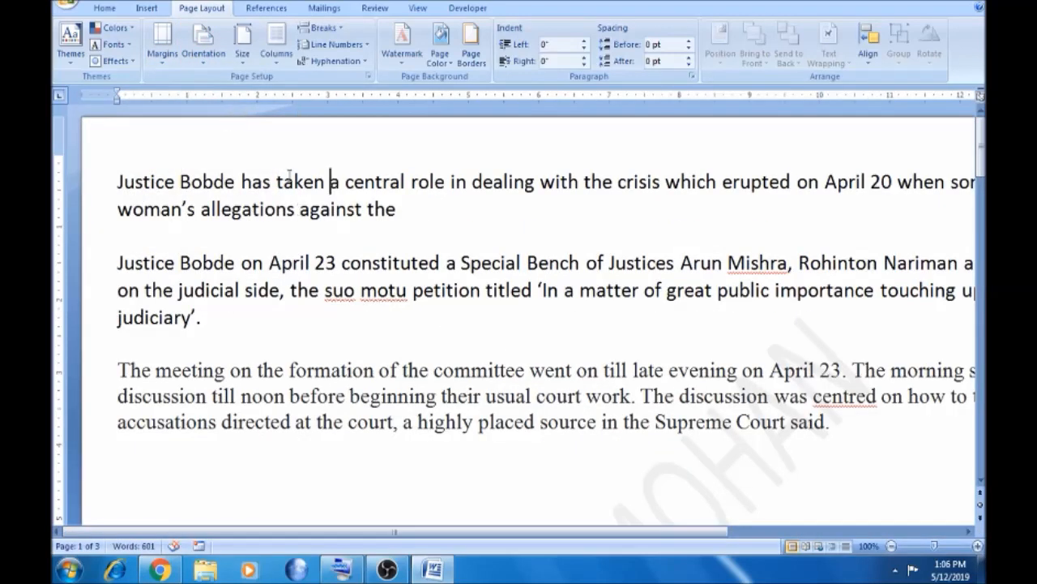
click(203, 41)
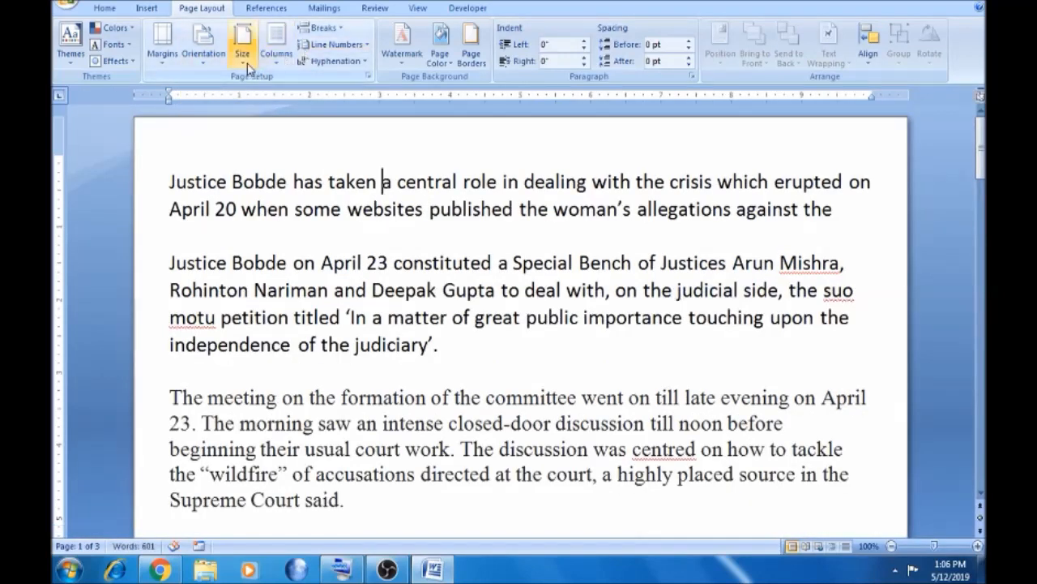
click(242, 40)
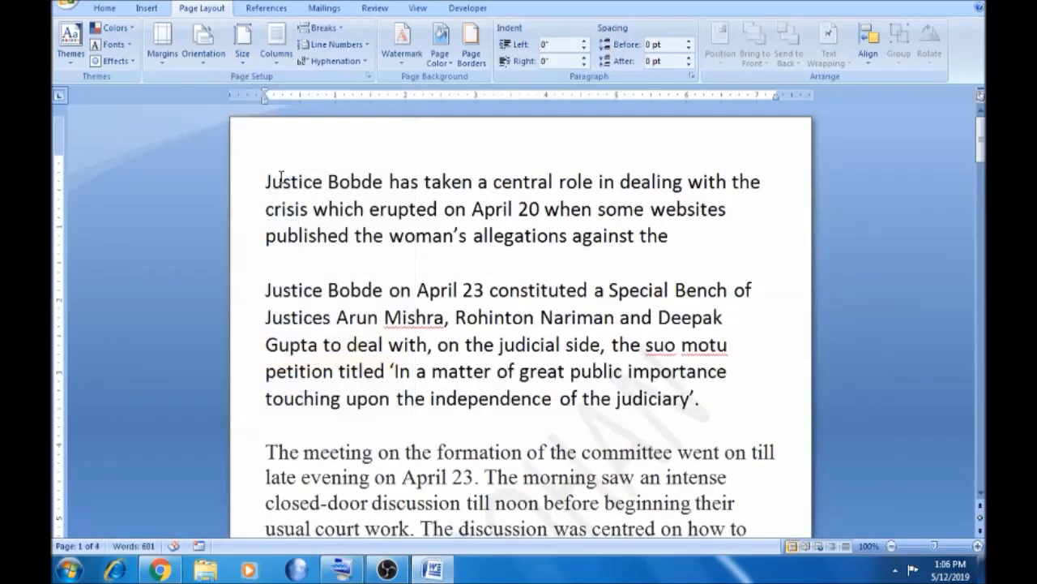
click(242, 41)
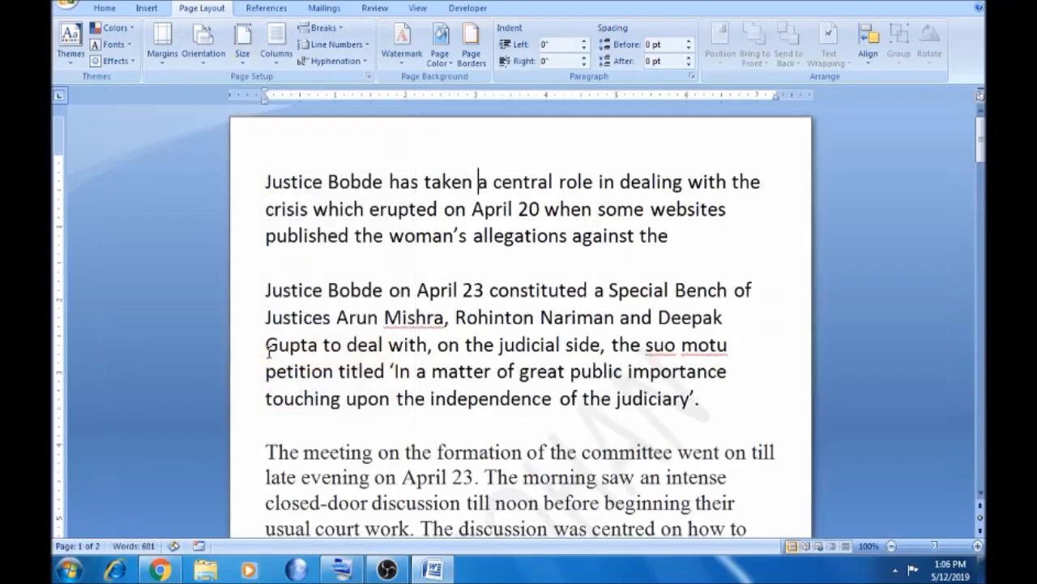
Set the paper size to Letter Small and bring up the Print dialog with Ctrl+P
click(242, 41)
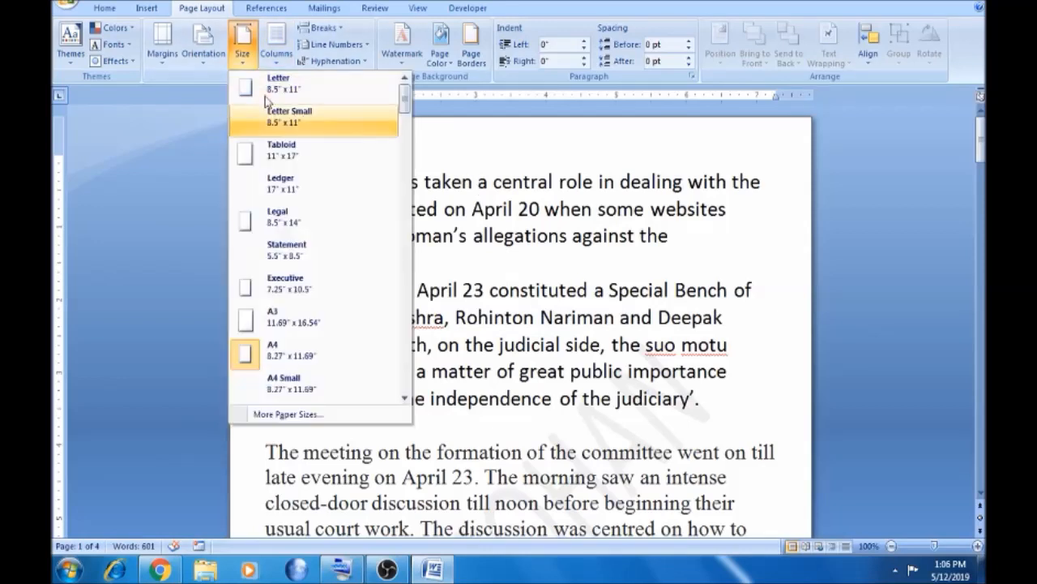
click(279, 82)
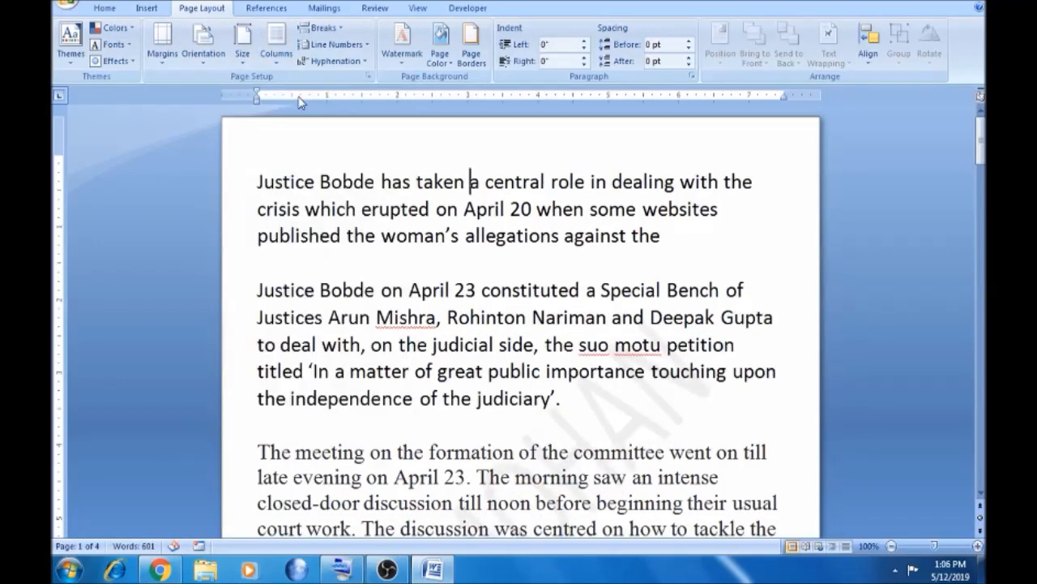
mouse_move(278, 162)
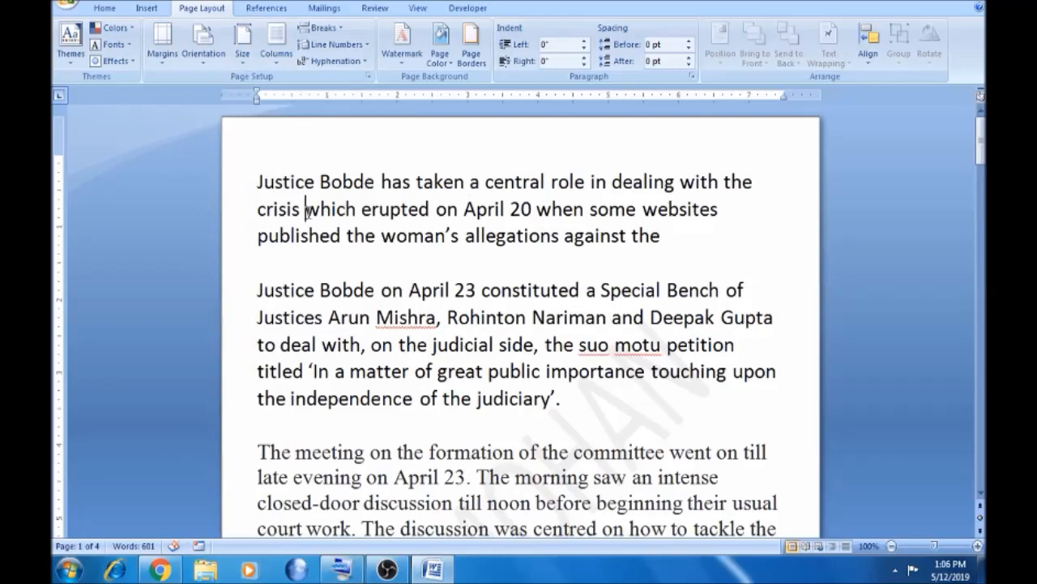
key(ctrl+p)
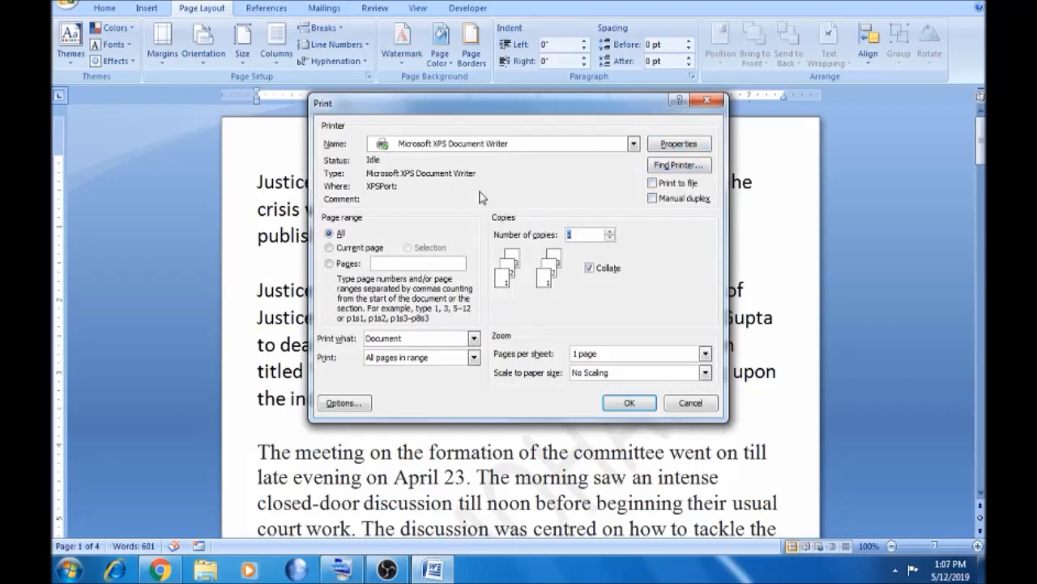
click(633, 144)
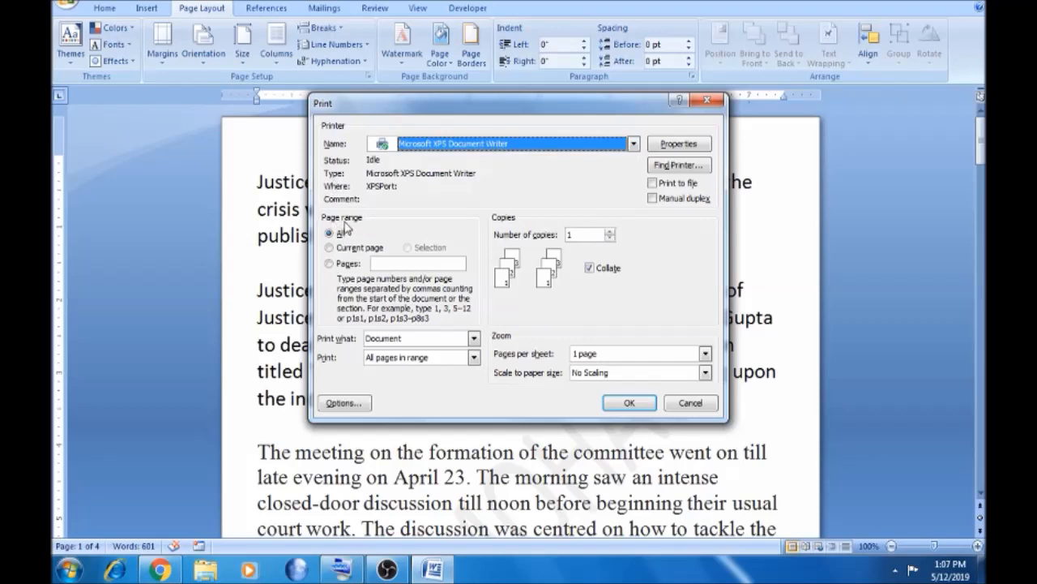
mouse_move(330, 246)
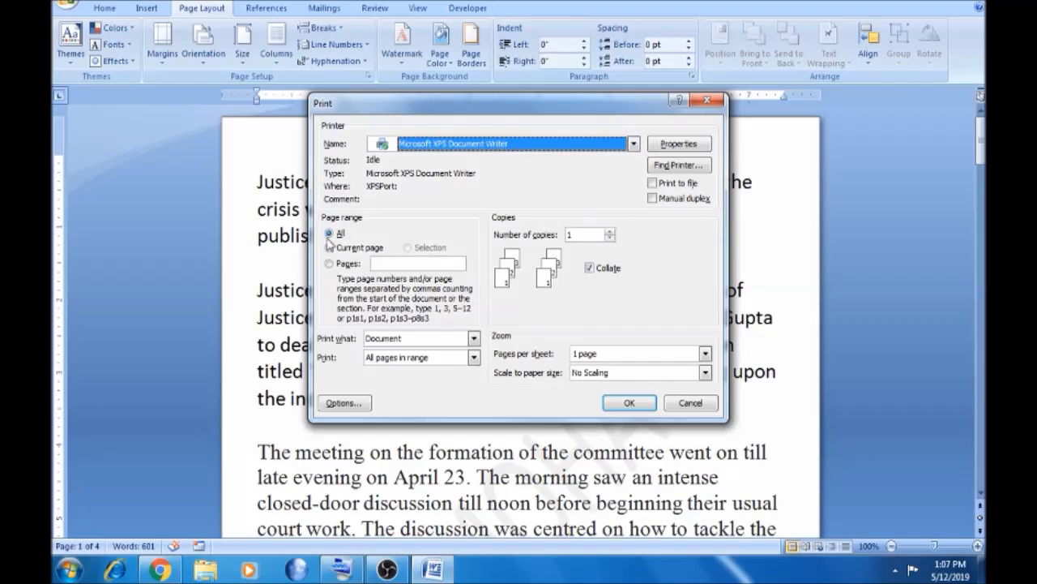
mouse_move(330, 255)
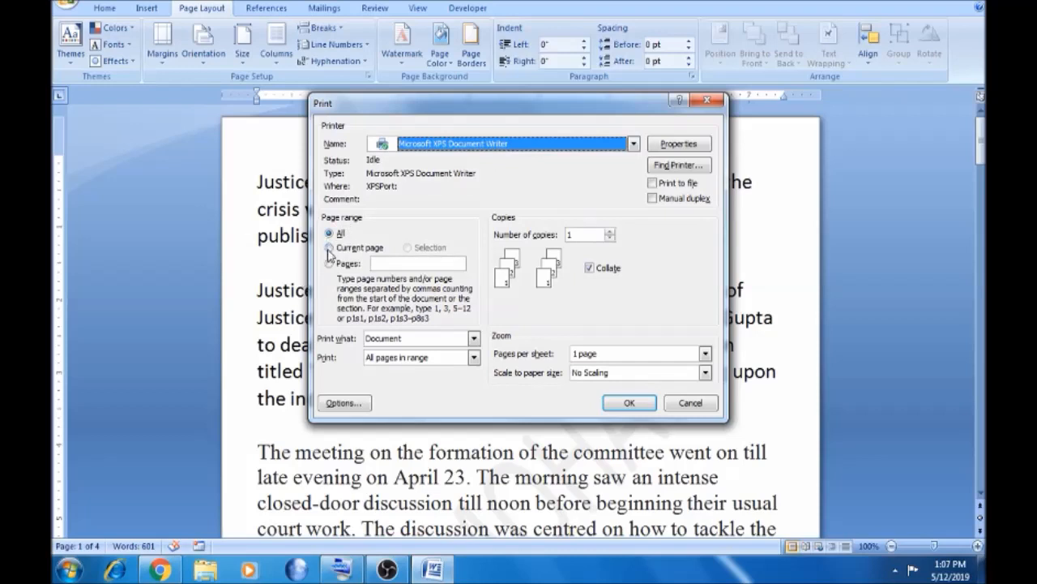
click(329, 247)
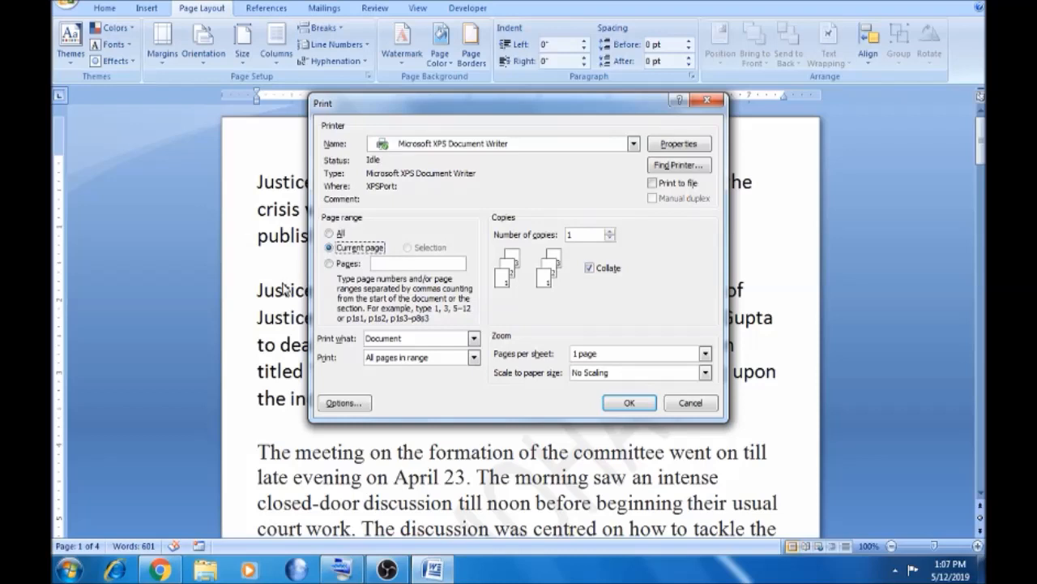
click(329, 264)
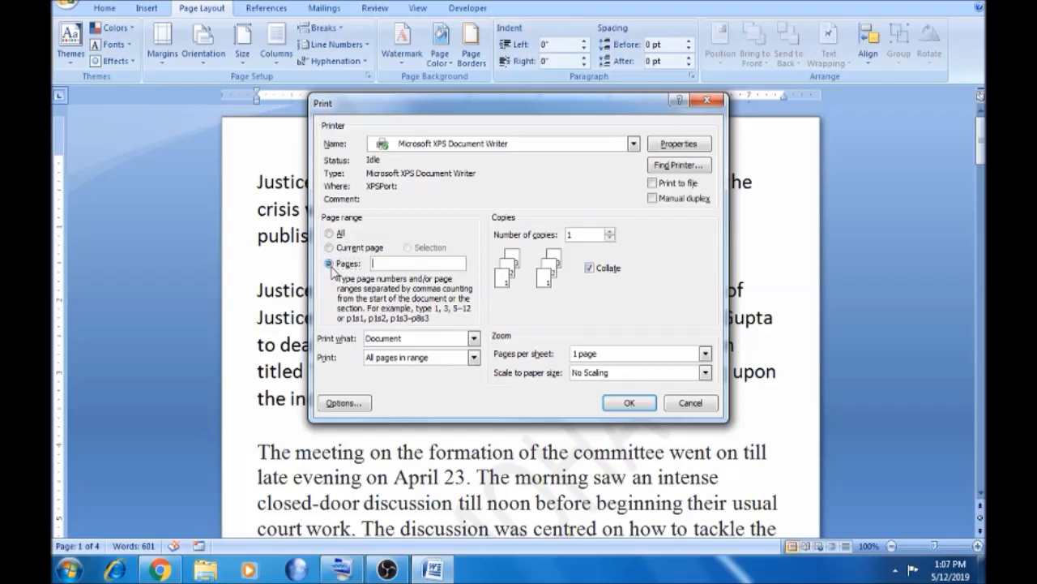
text(3-5)
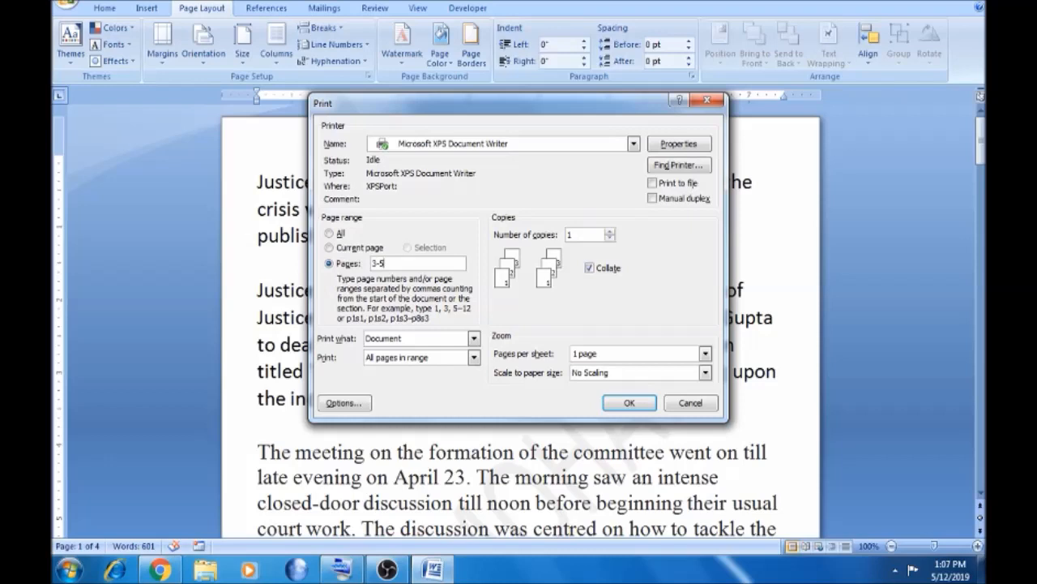
click(329, 234)
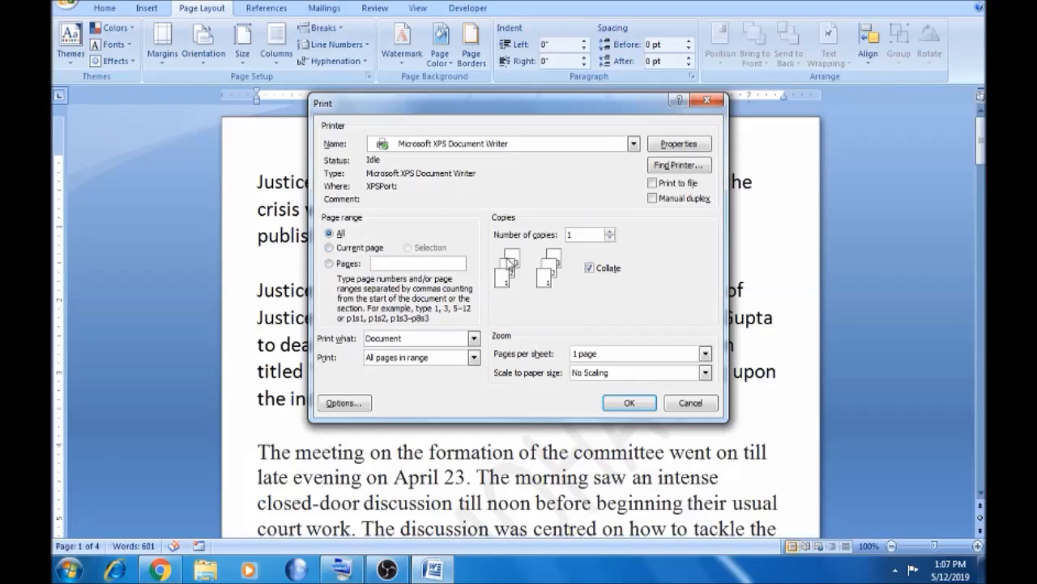
mouse_move(550, 249)
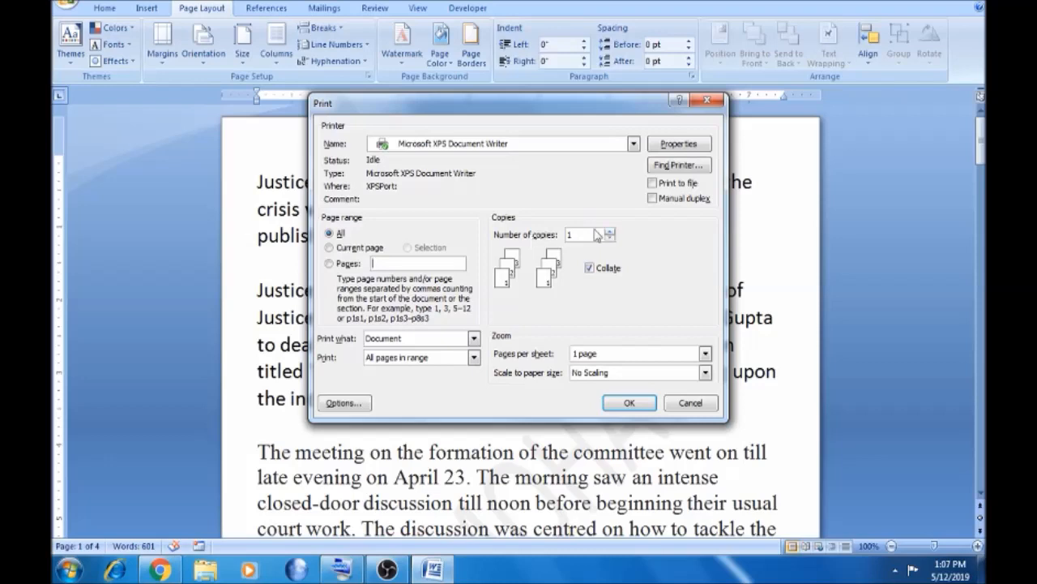
Enter 4 copies and toggle Collate off, then back on
click(610, 231)
text(4)
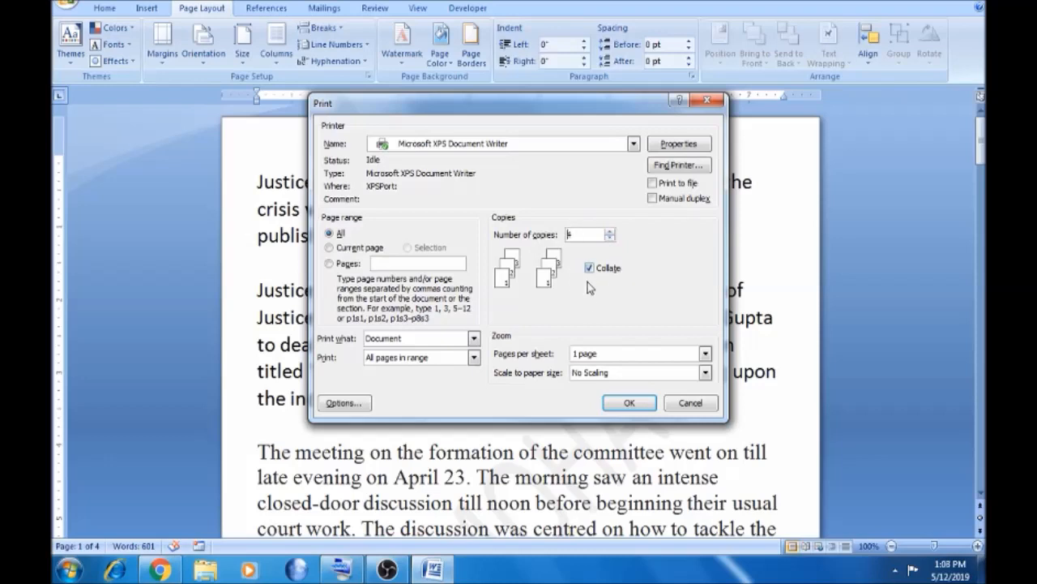
mouse_move(478, 310)
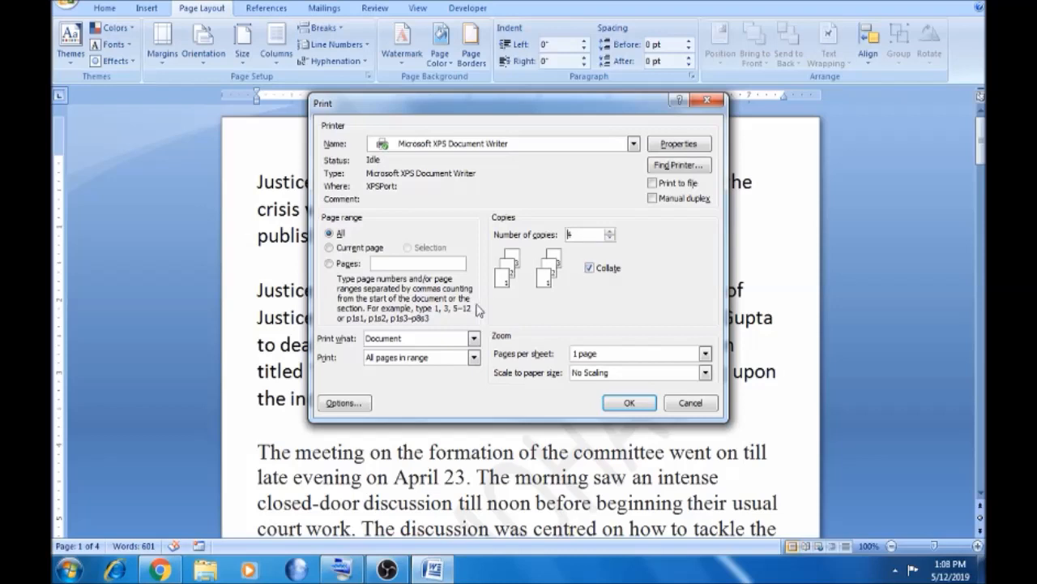
mouse_move(502, 306)
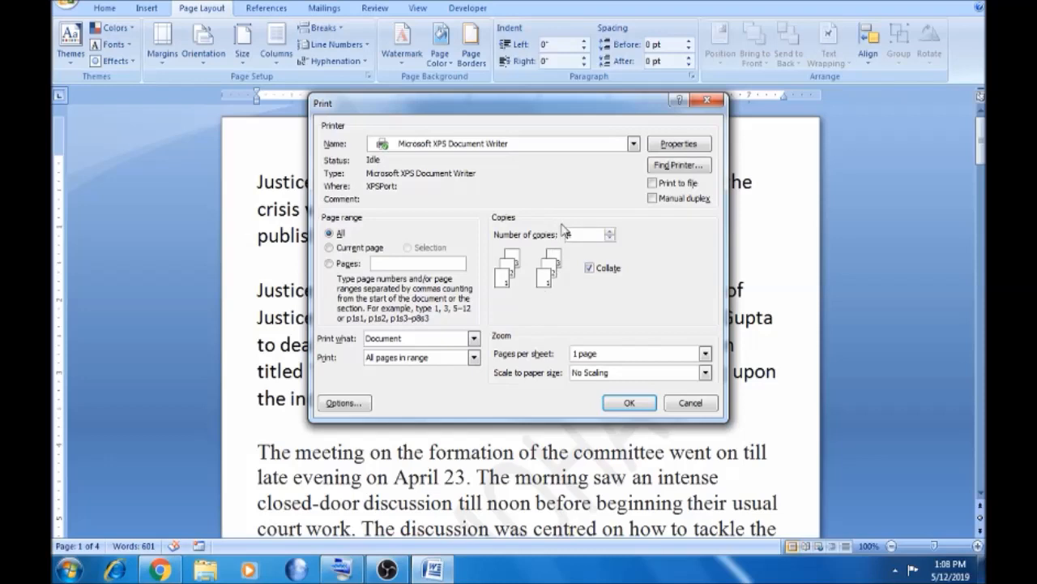
click(590, 268)
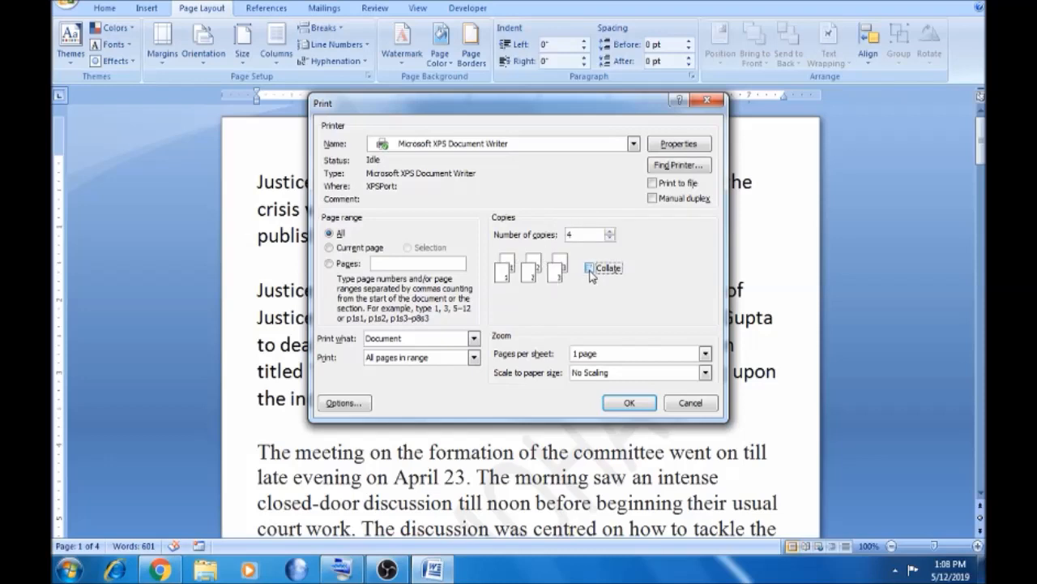
click(590, 267)
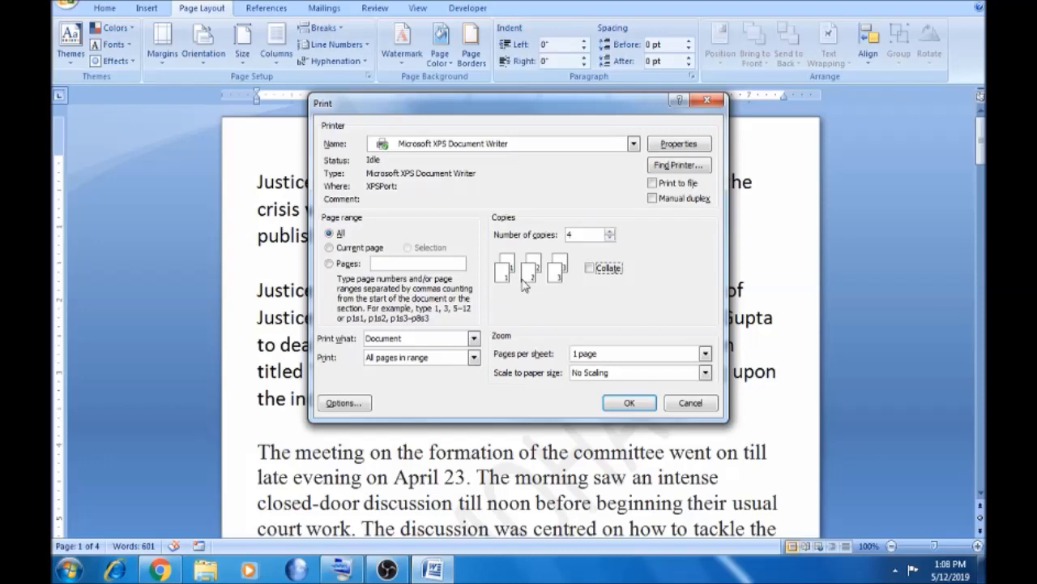
click(590, 268)
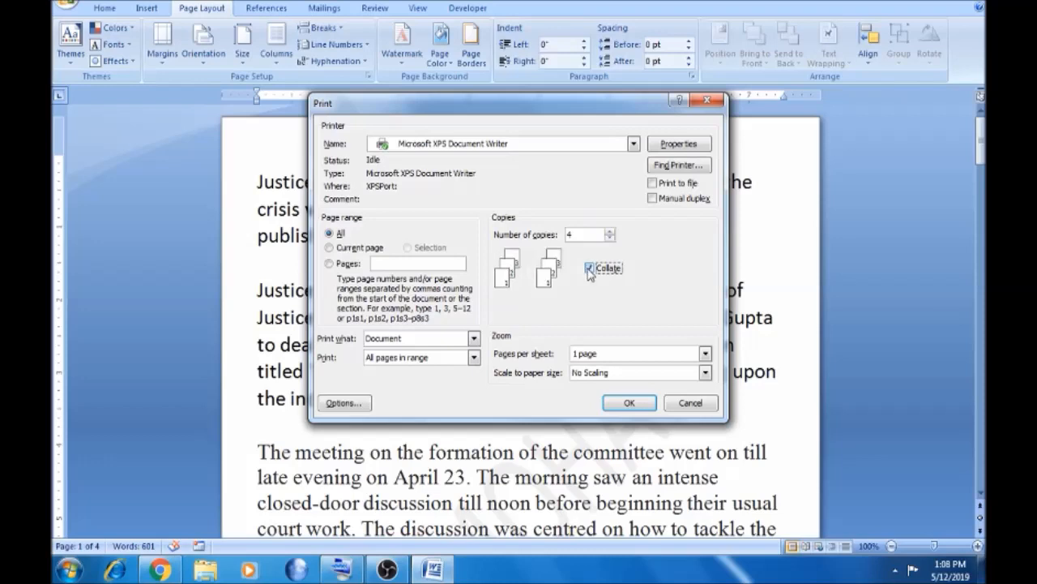
click(590, 268)
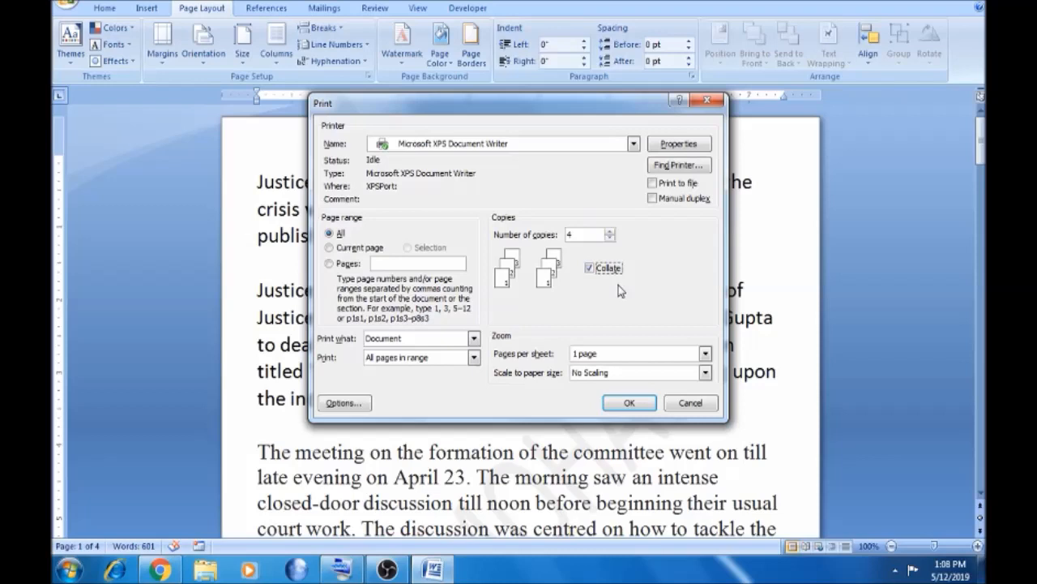
mouse_move(480, 332)
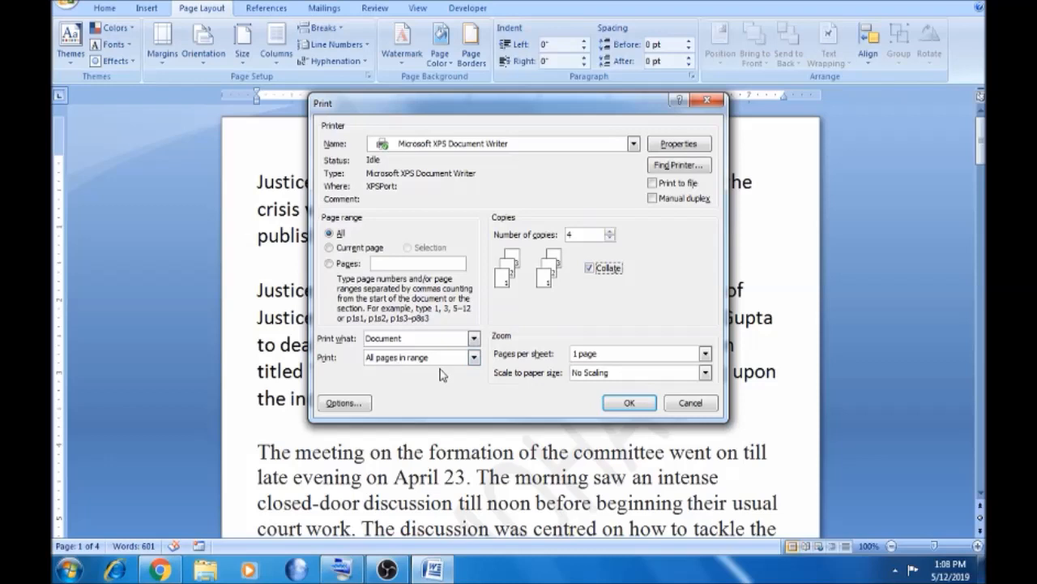
click(474, 357)
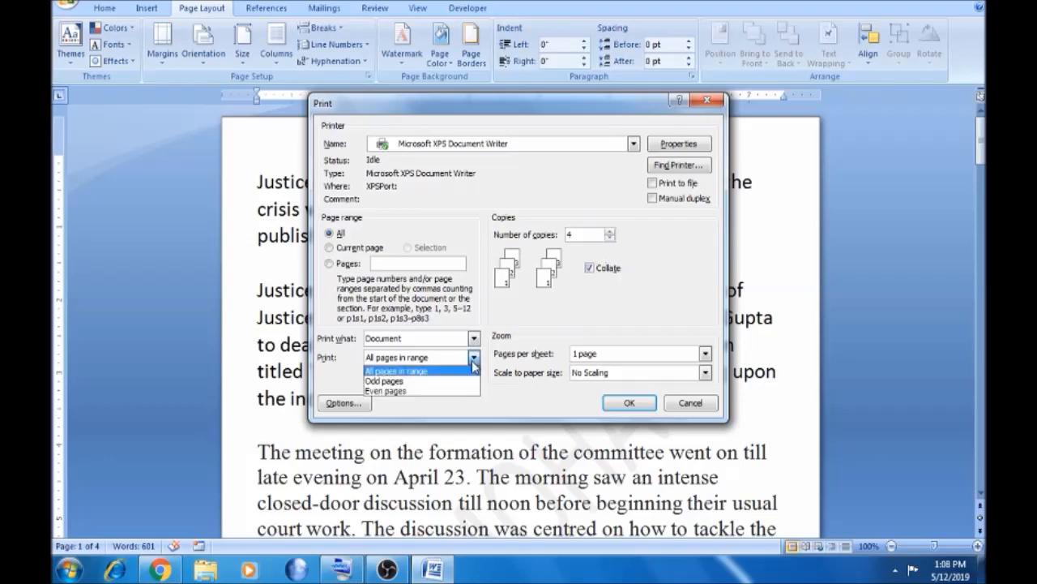
click(384, 381)
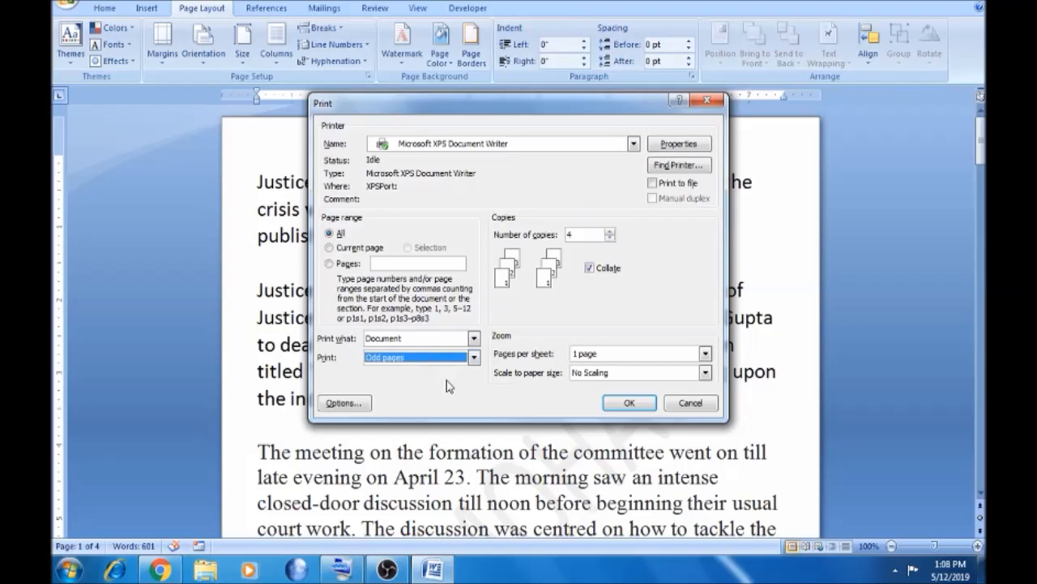
click(474, 358)
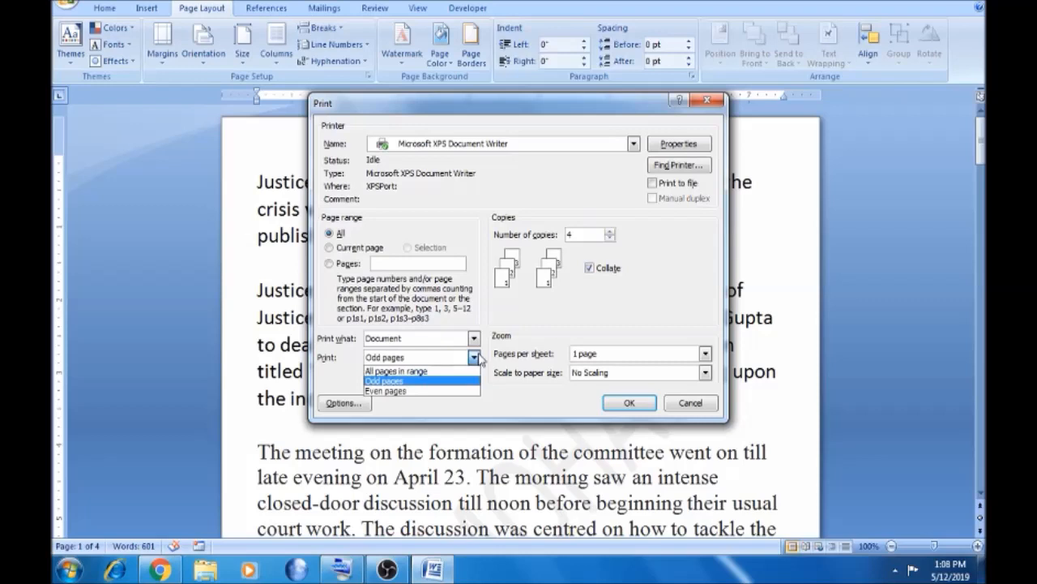
click(385, 380)
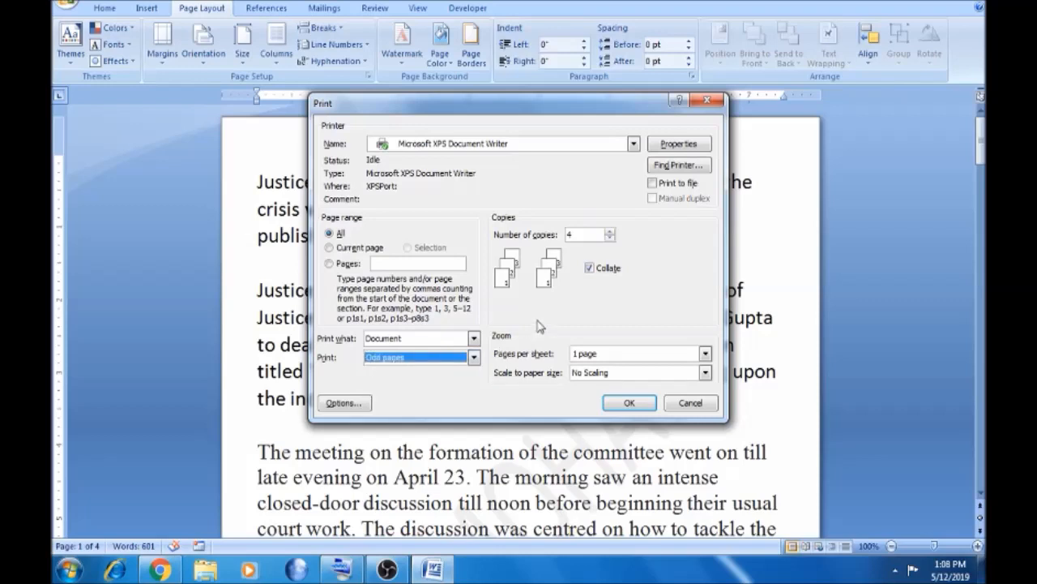
click(475, 356)
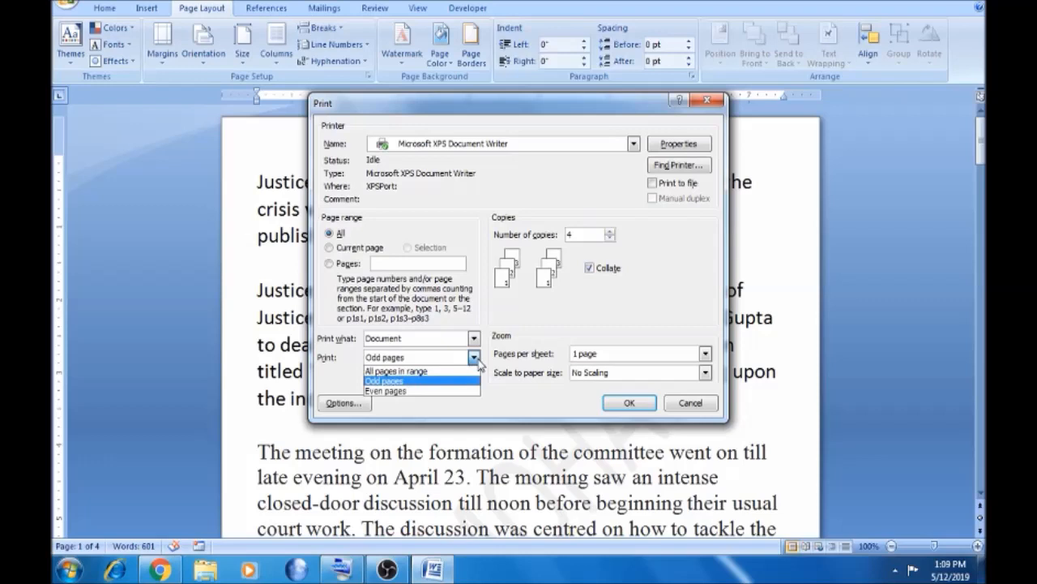
mouse_move(479, 366)
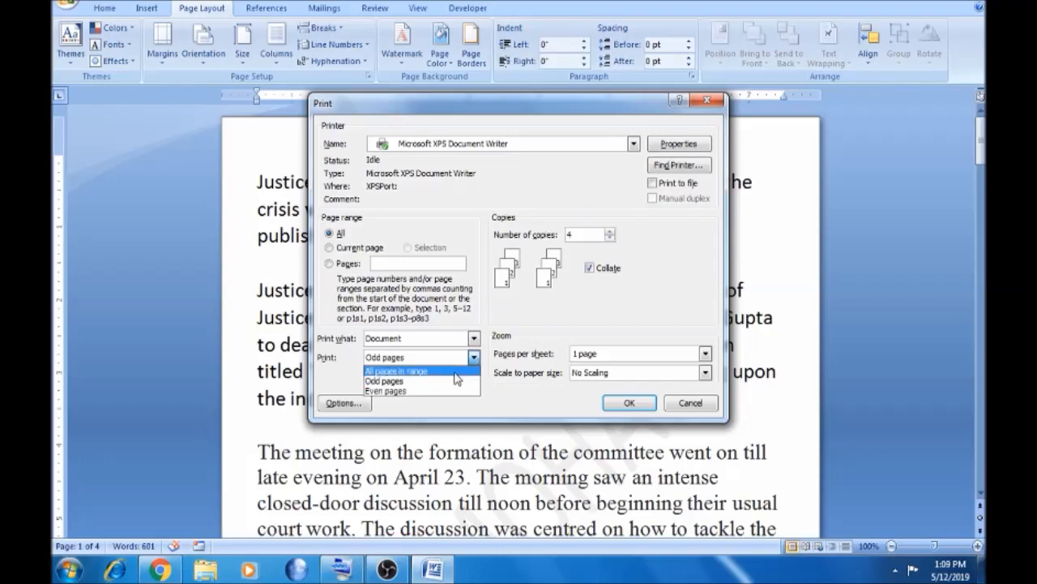
click(396, 370)
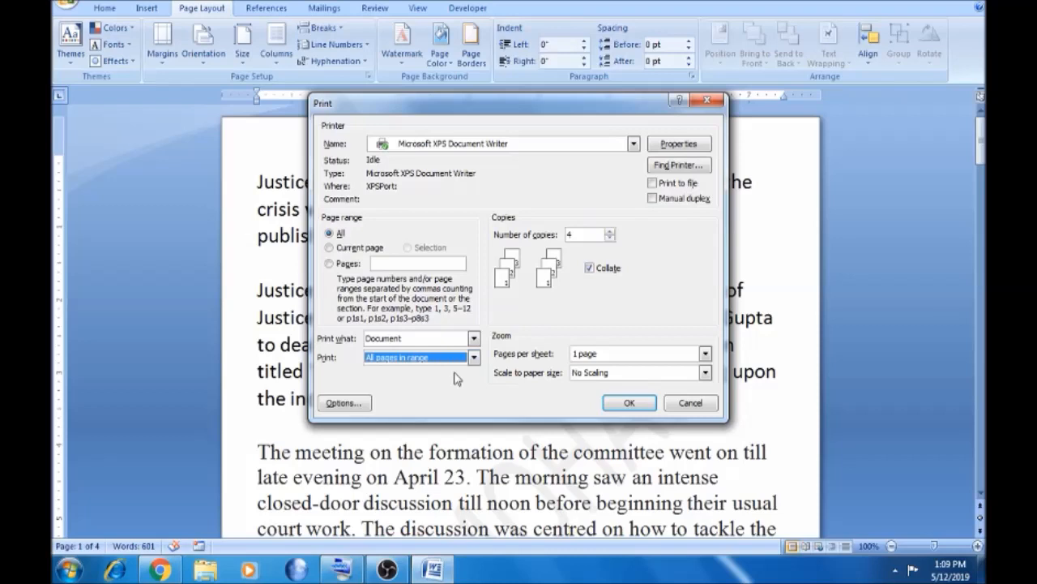
mouse_move(638, 375)
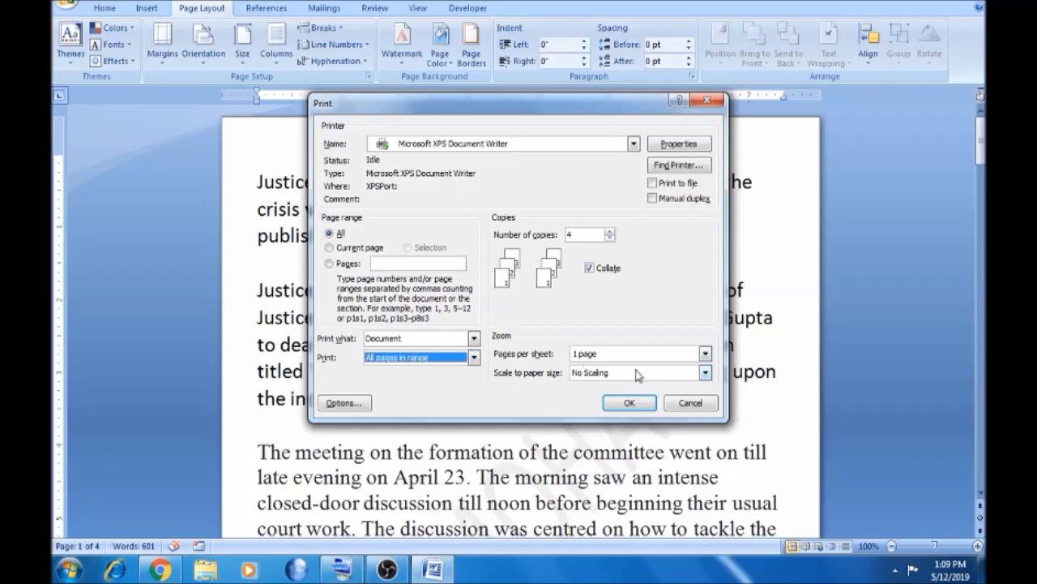
mouse_move(776, 335)
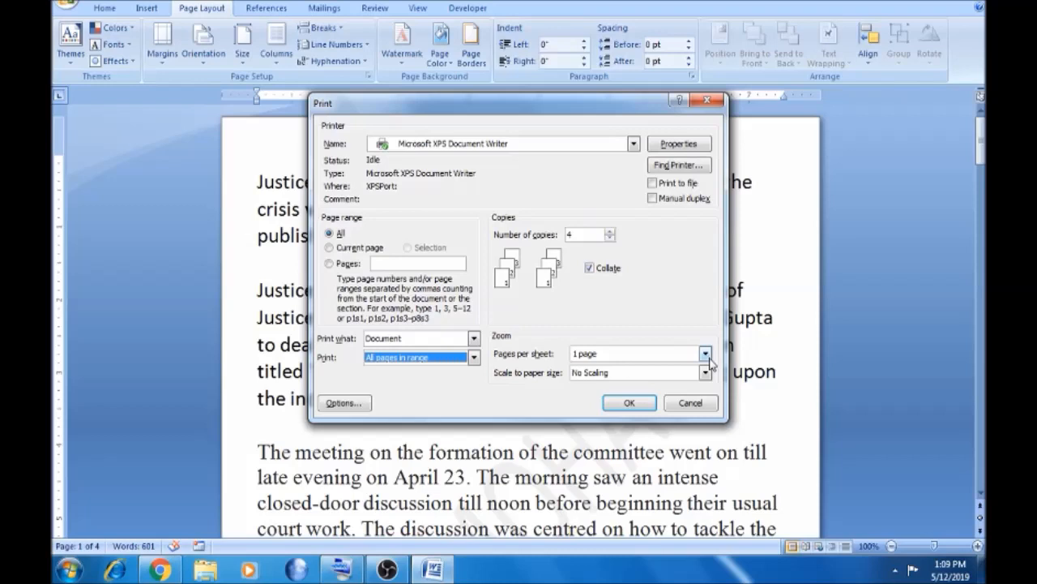
Choose 2 pages per sheet in the Zoom section and view the scaling options
click(703, 353)
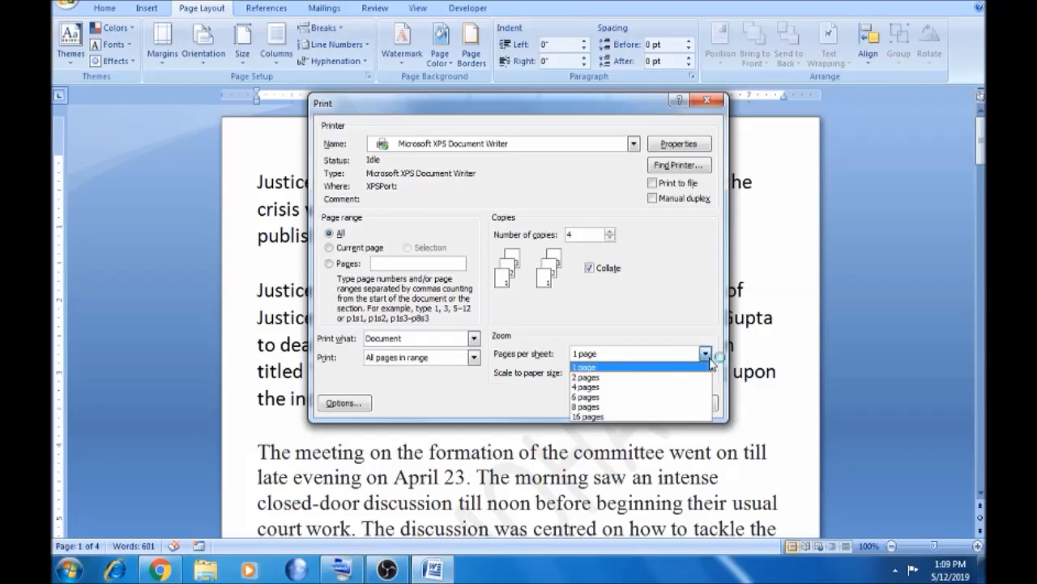
click(585, 376)
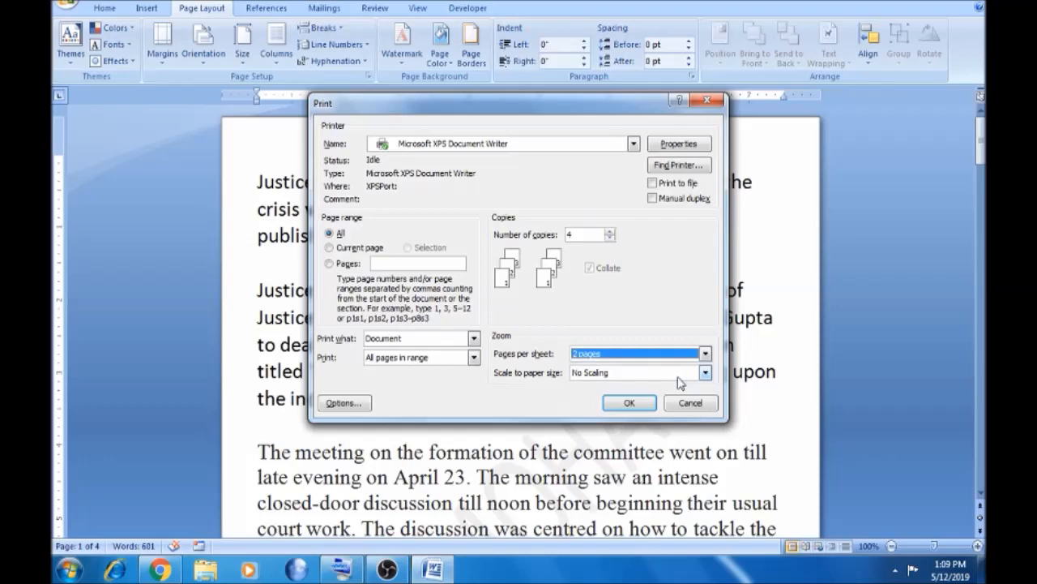
mouse_move(541, 323)
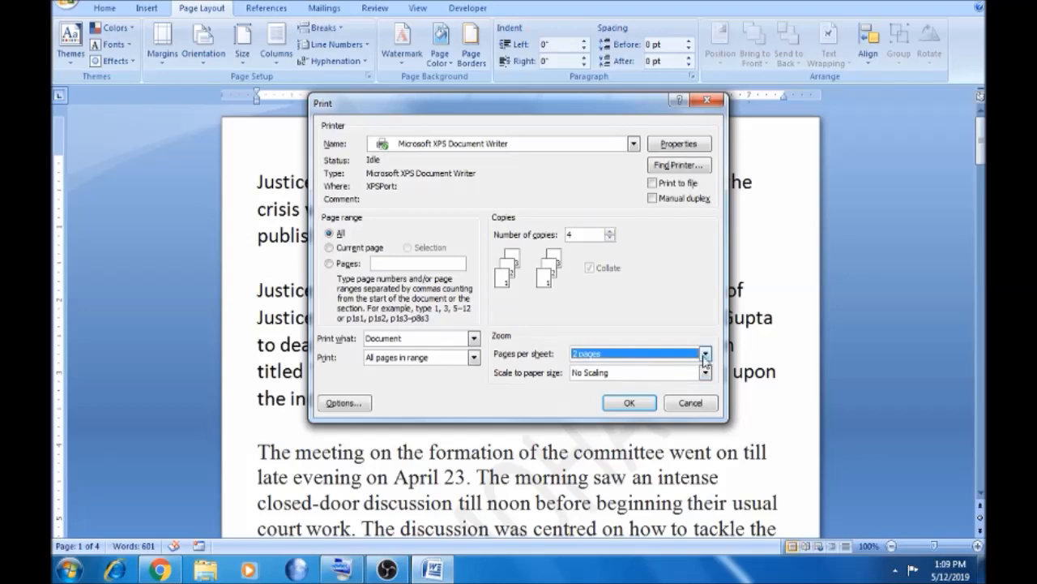
click(704, 353)
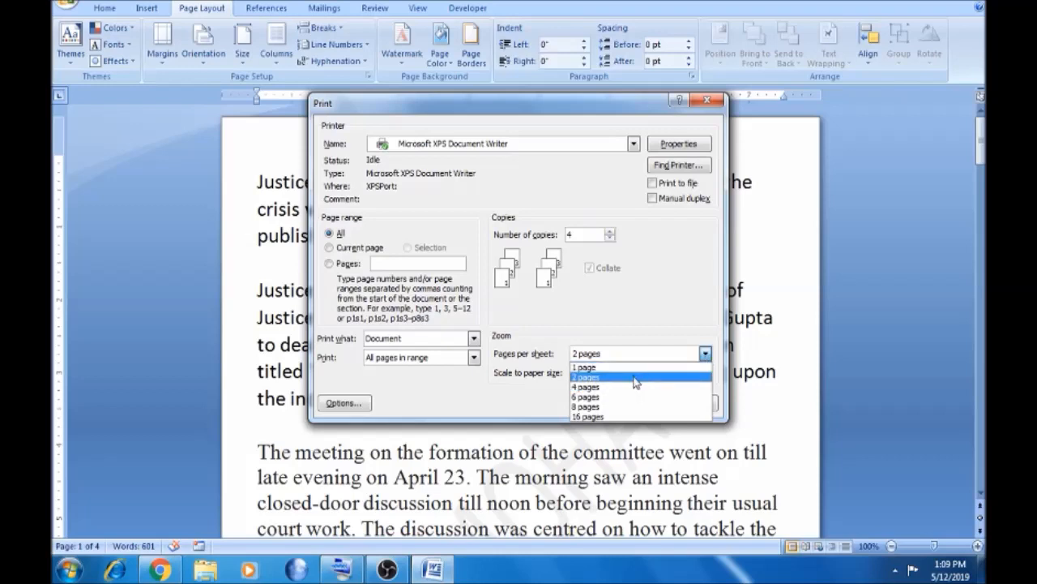
click(586, 377)
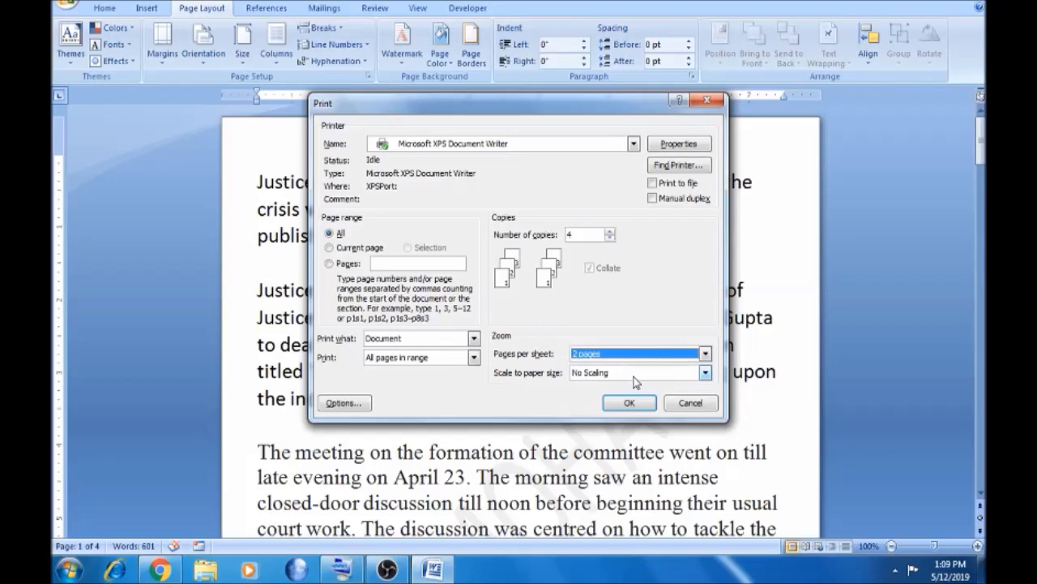
mouse_move(692, 395)
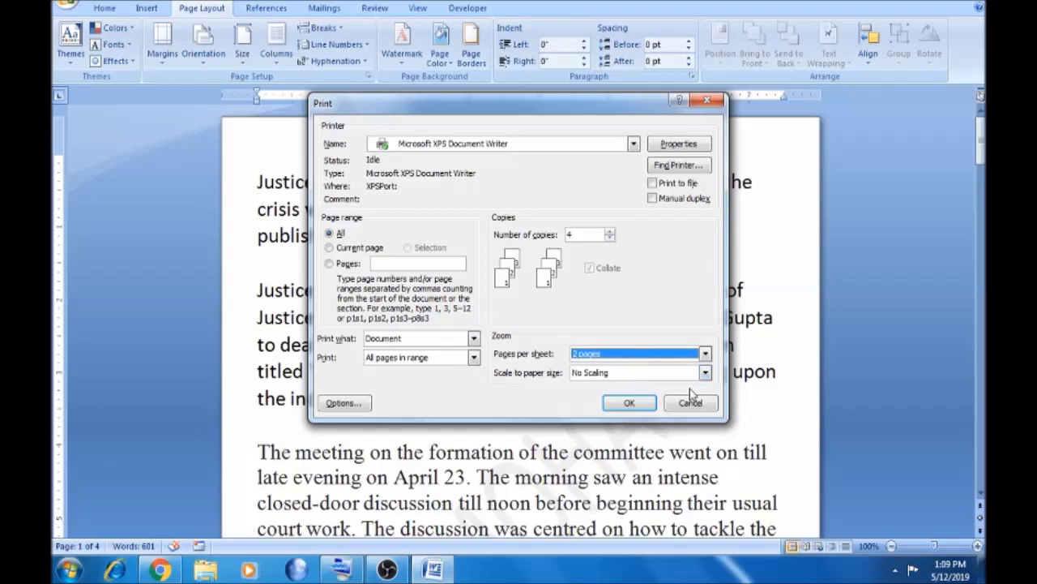
click(704, 372)
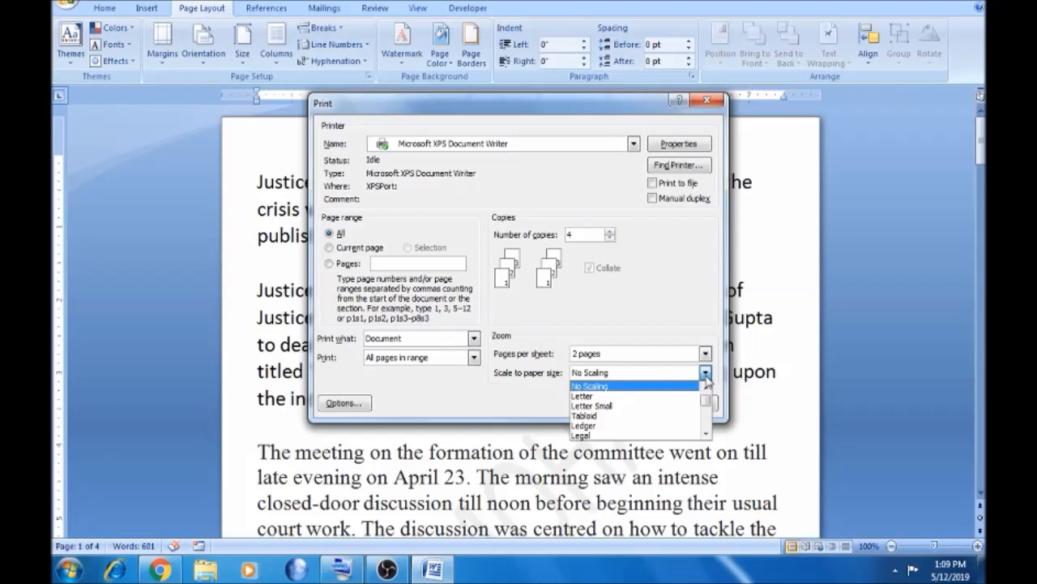
click(581, 396)
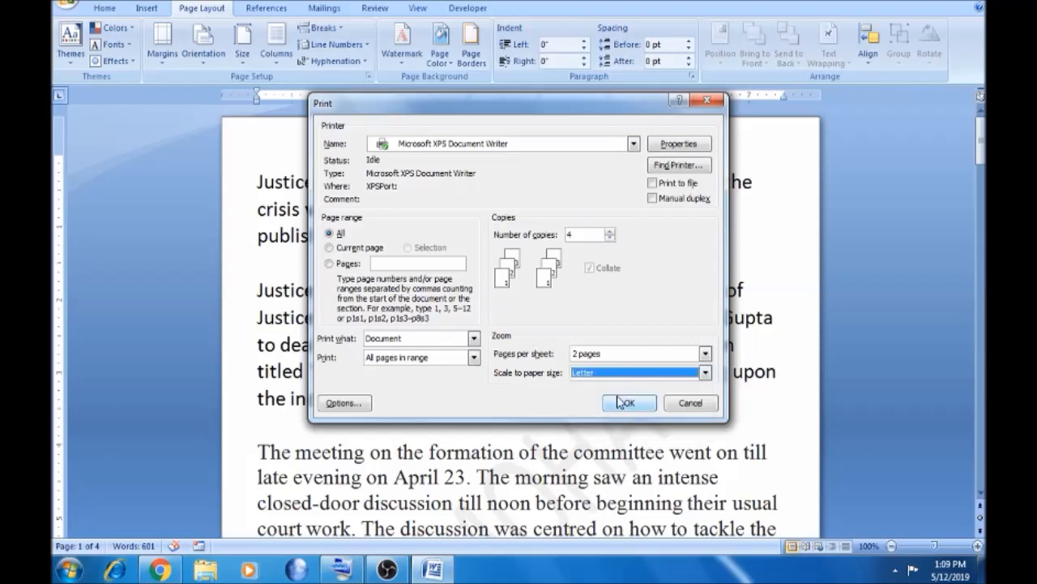
click(704, 372)
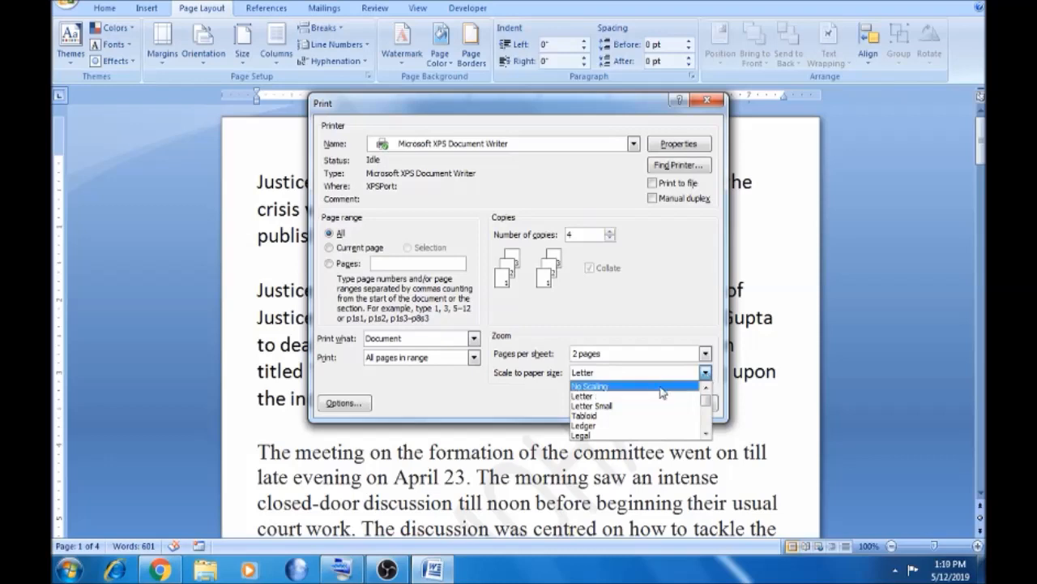
click(588, 385)
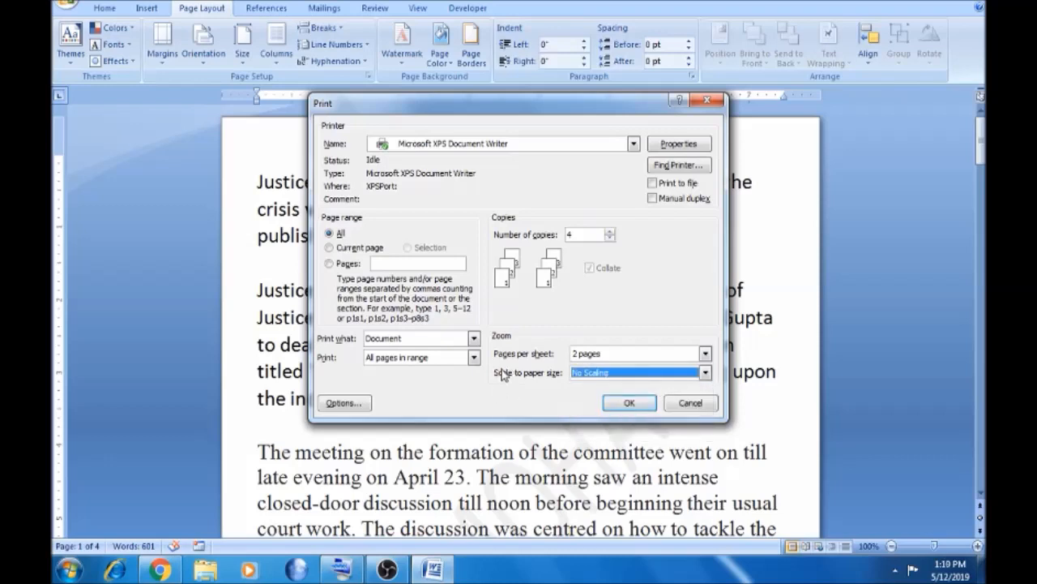